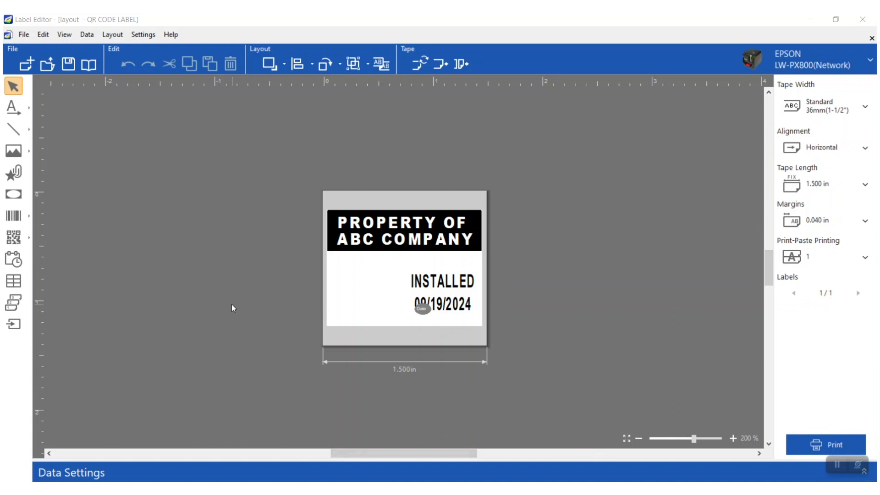
mouse_move(12, 233)
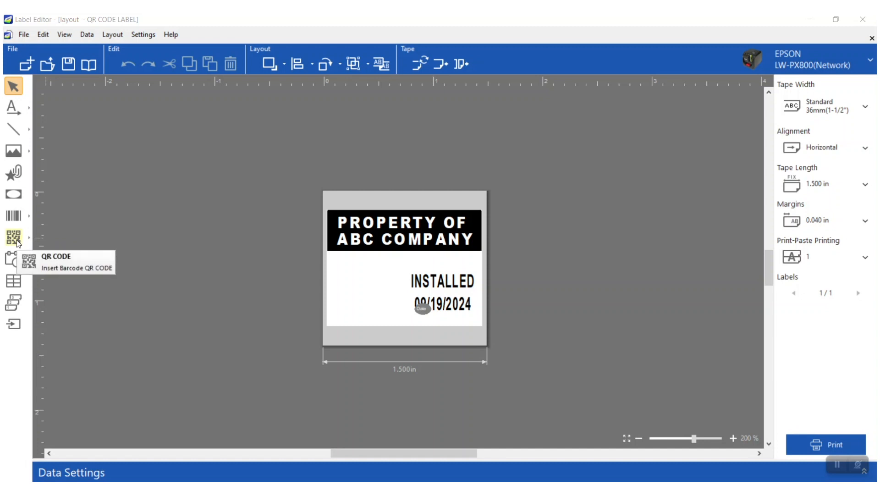
Step: Configure a QR code encoding the Epson product-page URL with Model 2, Small, 7% options
left_click(14, 234)
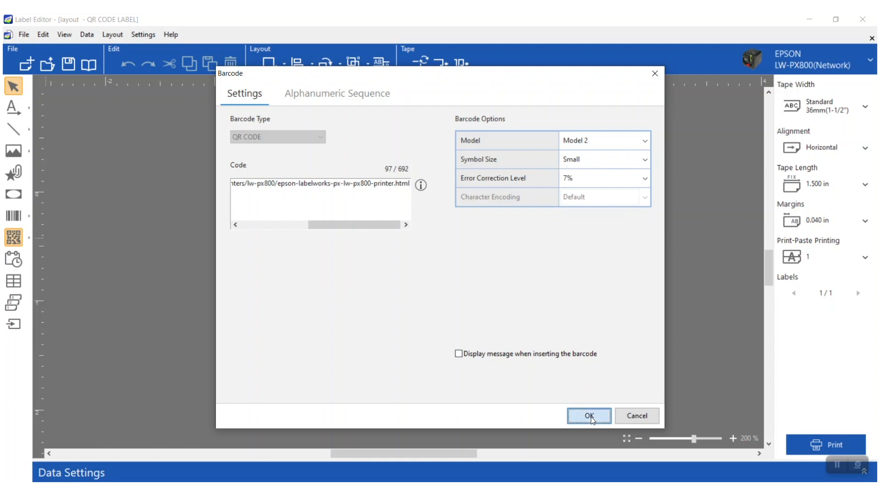
left_click(588, 416)
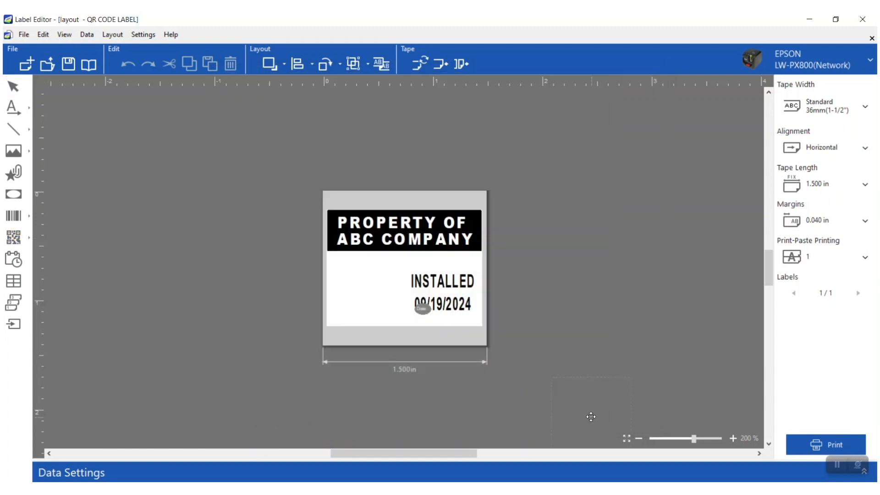
Step: Place the QR code left of INSTALLED 09/19/2024 and send one copy of the label to print
left_click_drag(589, 415, 383, 336)
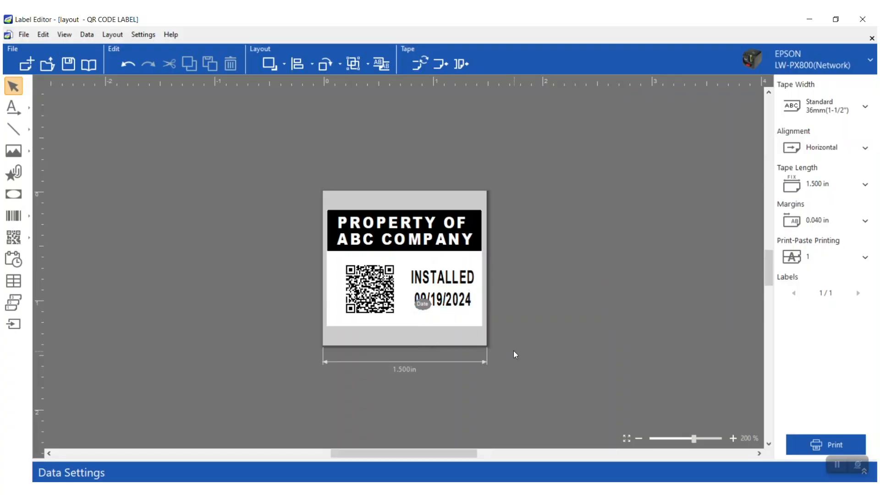
mouse_move(788, 434)
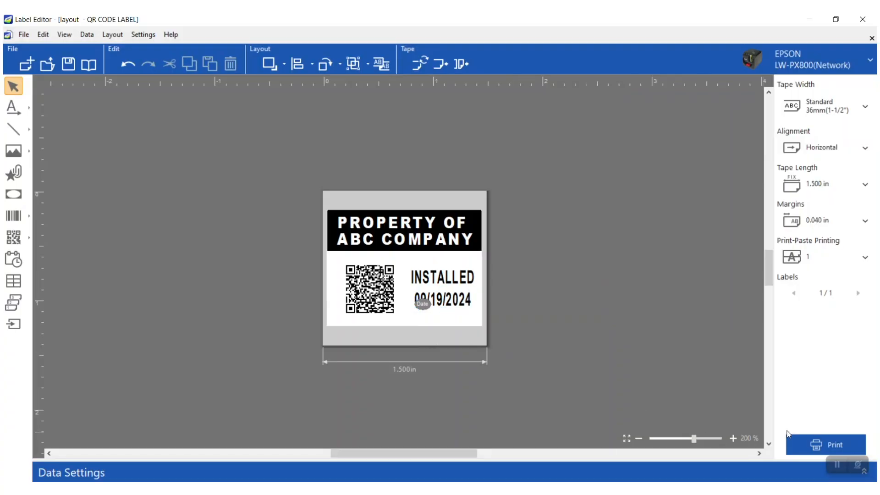
left_click(826, 445)
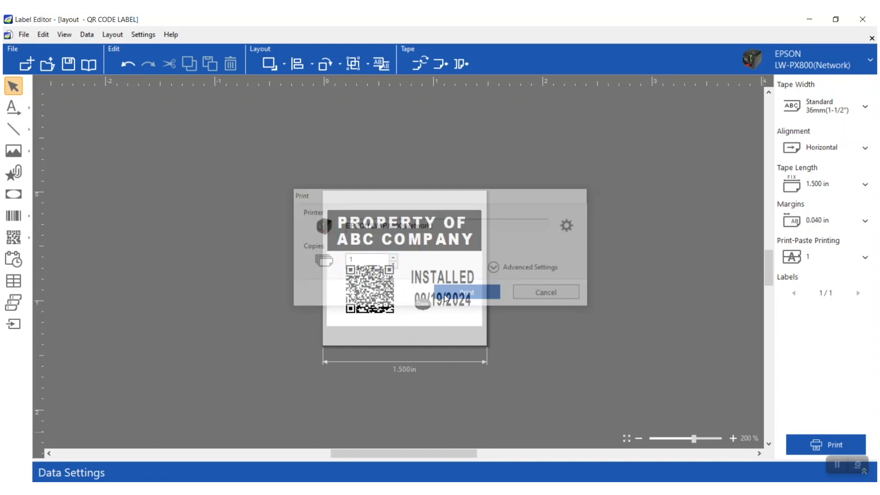
left_click(464, 293)
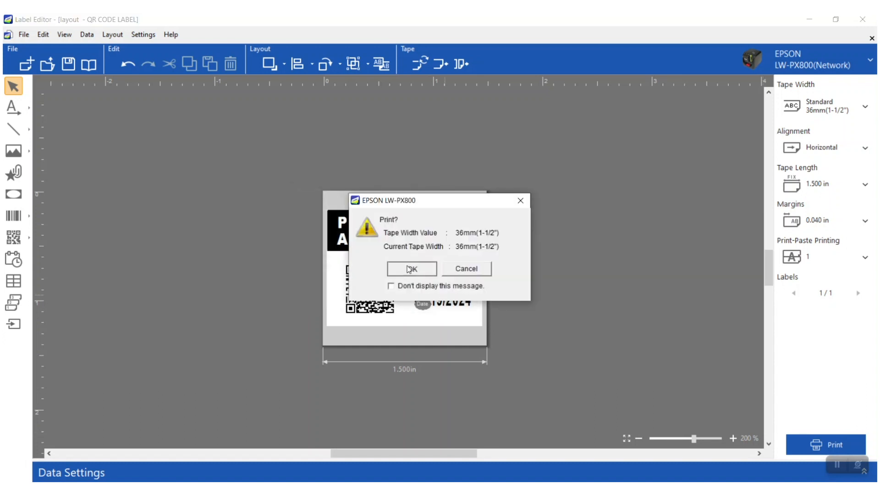